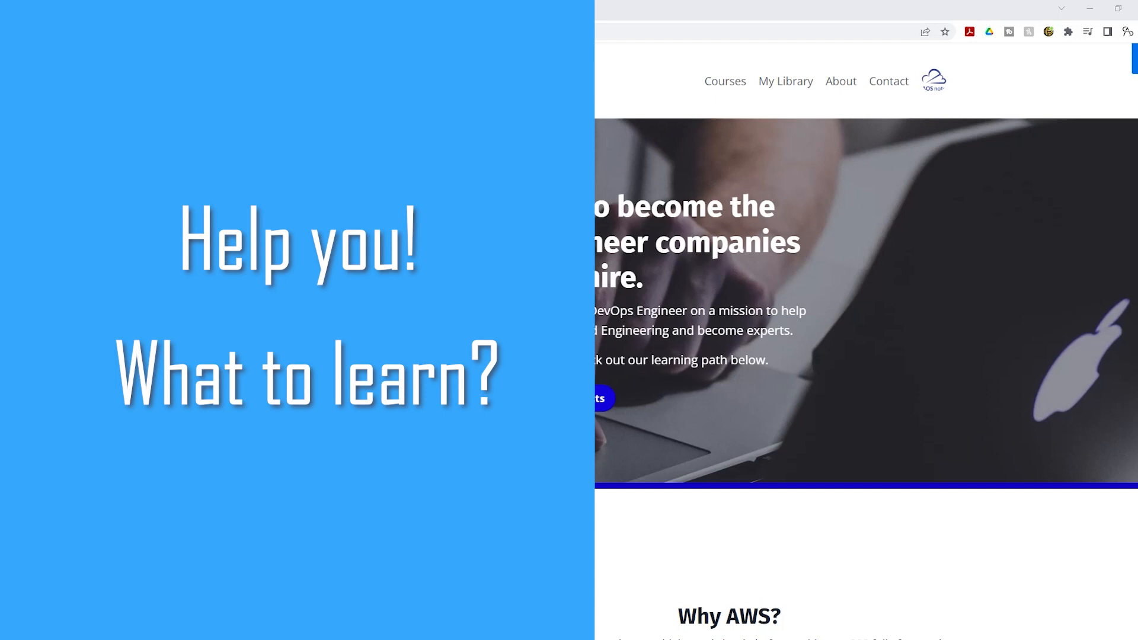
Scroll the homepage past Why AWS and DevOps tools to the Go from Novice to Expert pitch.
scroll(down, 3)
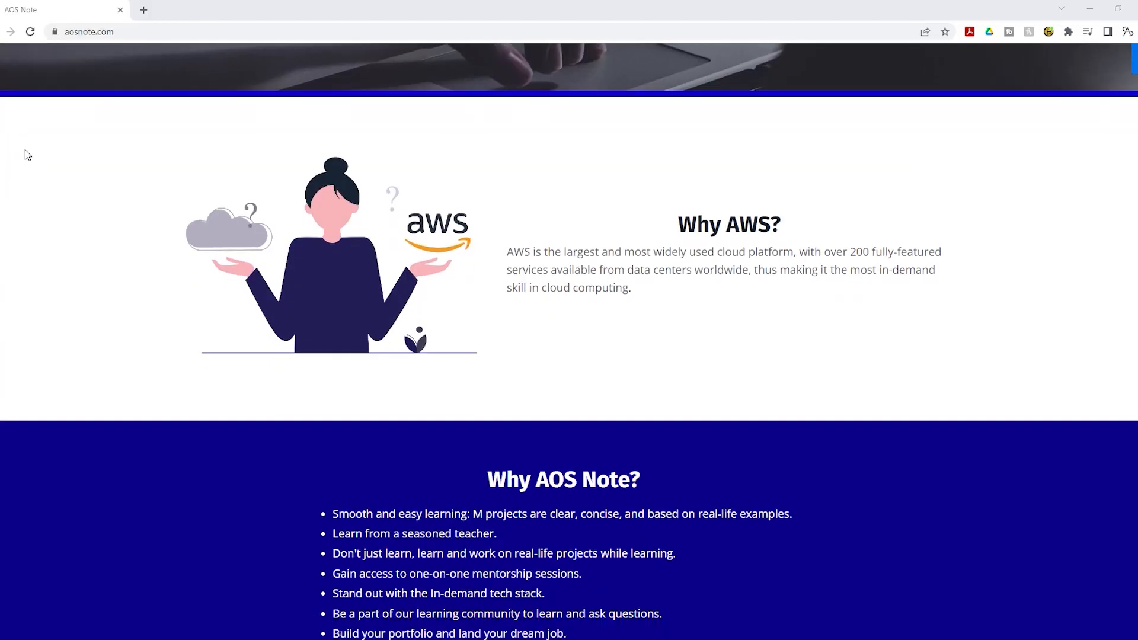
scroll(down, 3)
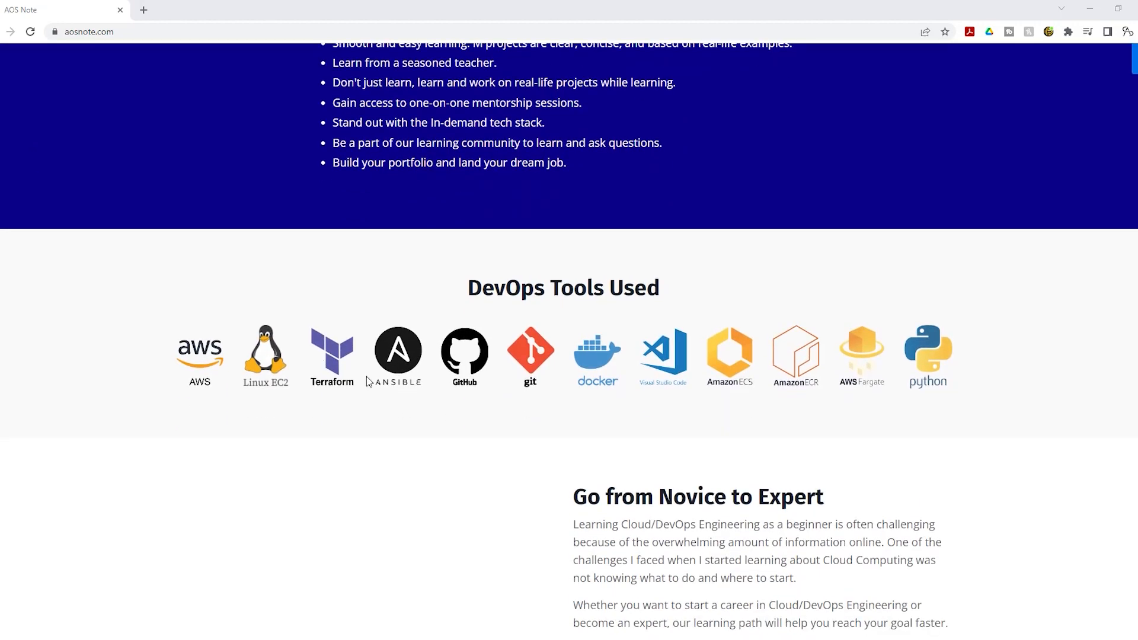
mouse_move(439, 358)
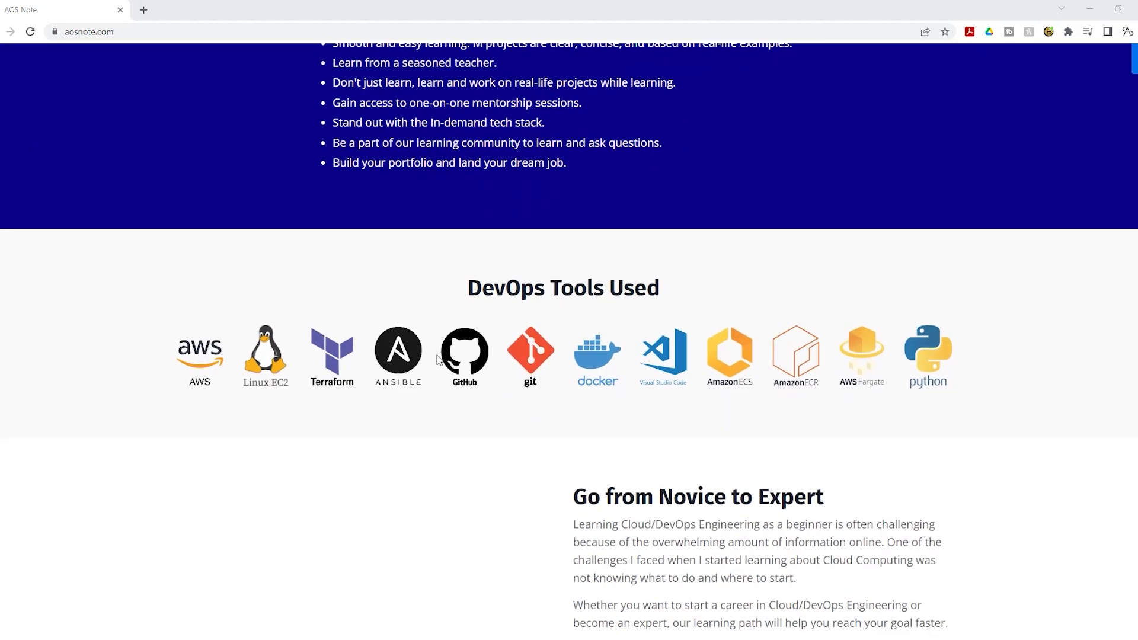
scroll(down, 3)
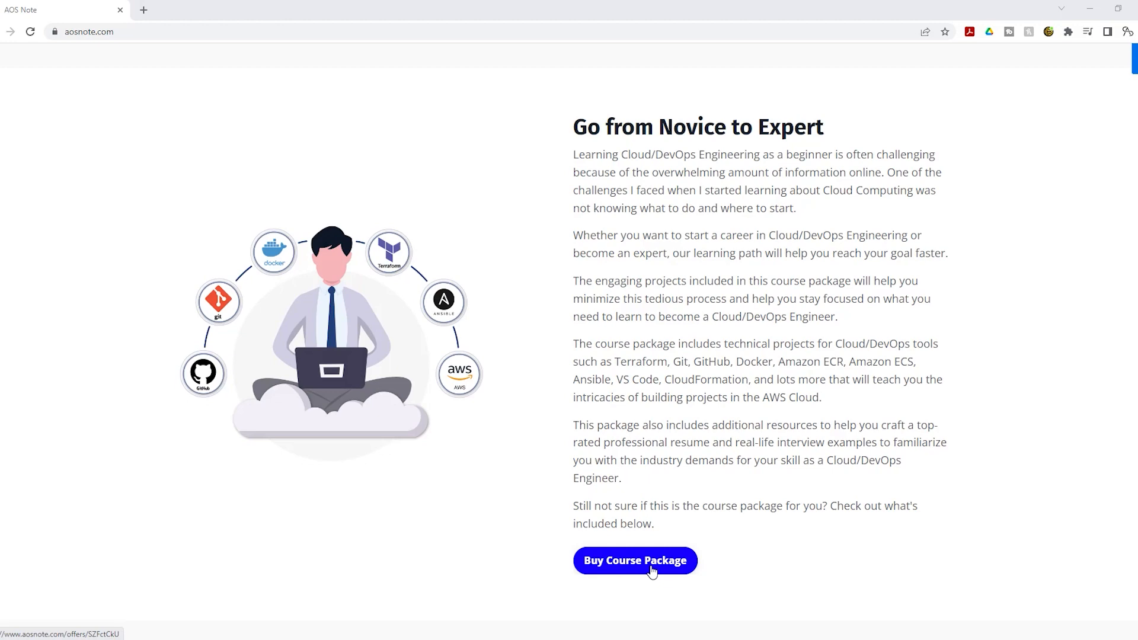
Scroll down through Project One to Project Four listings on the homepage.
scroll(down, 3)
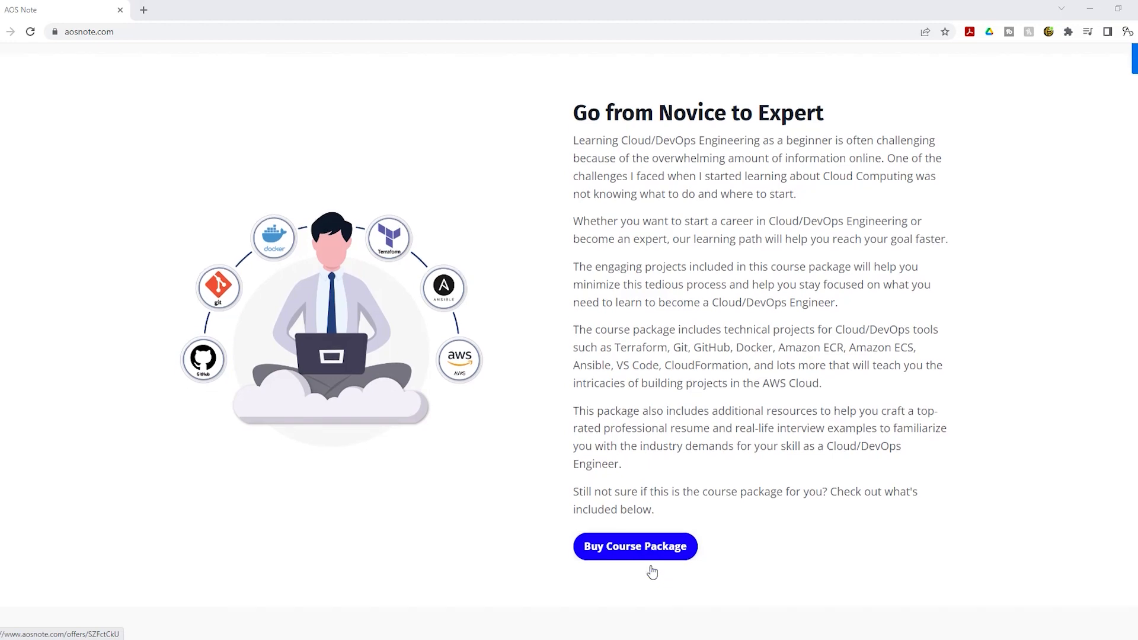
scroll(down, 3)
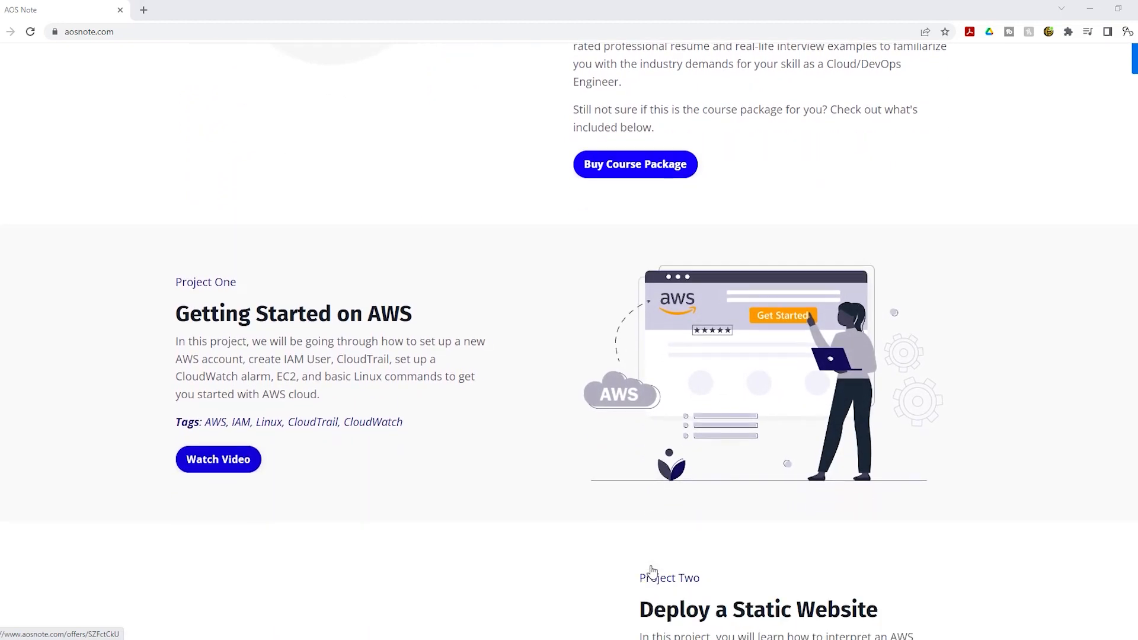
scroll(down, 3)
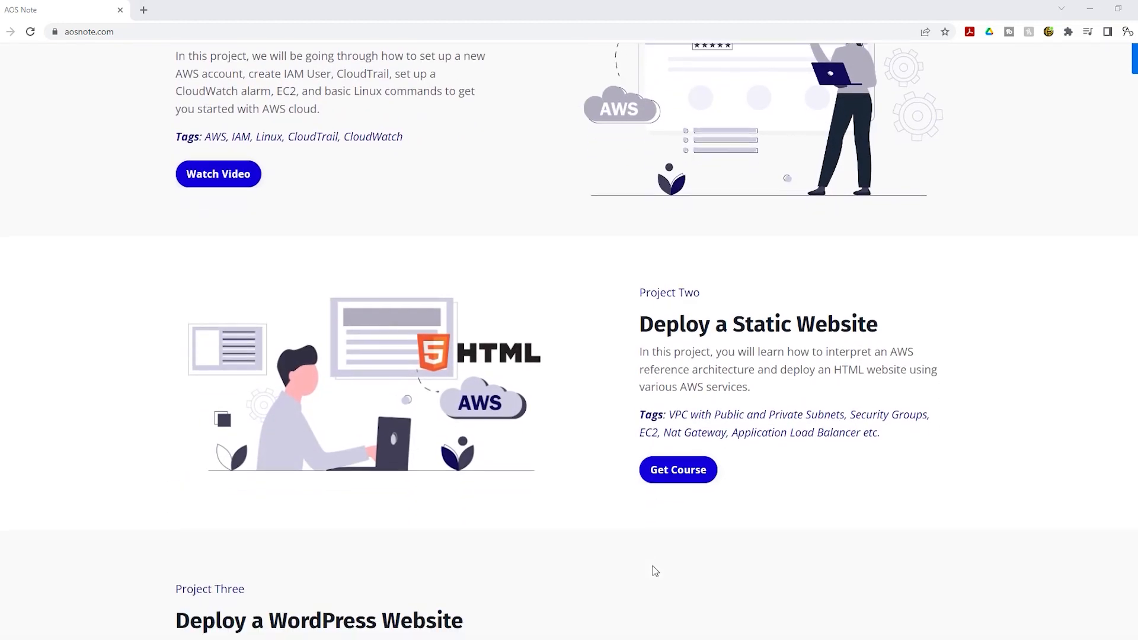
scroll(down, 3)
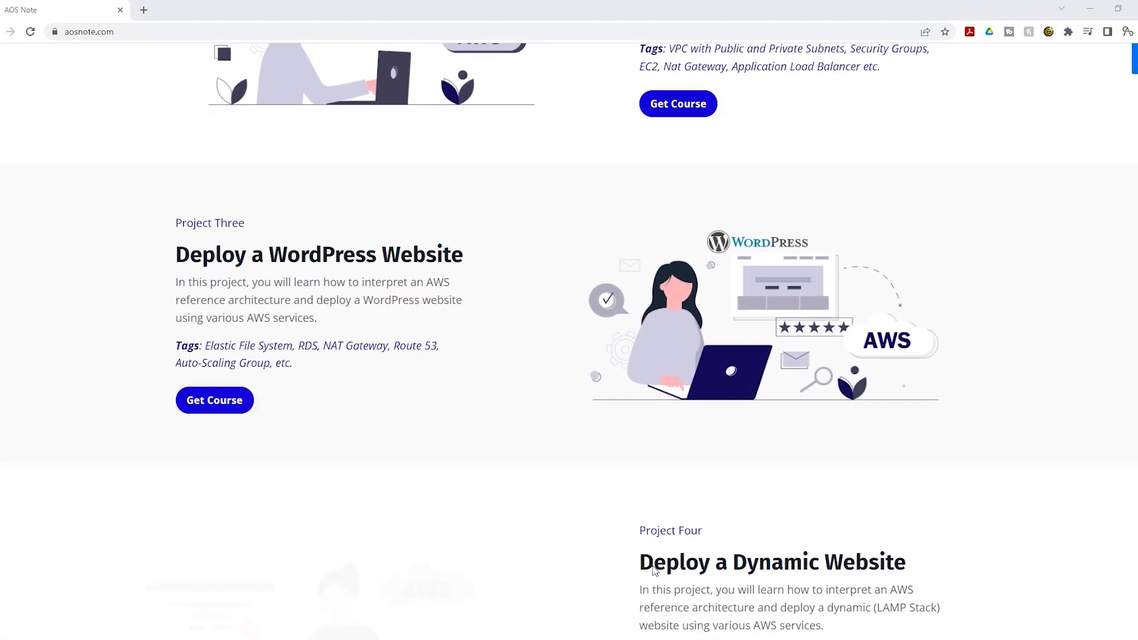
Scroll back up so the Why AWS section is showing again.
scroll(up, 3)
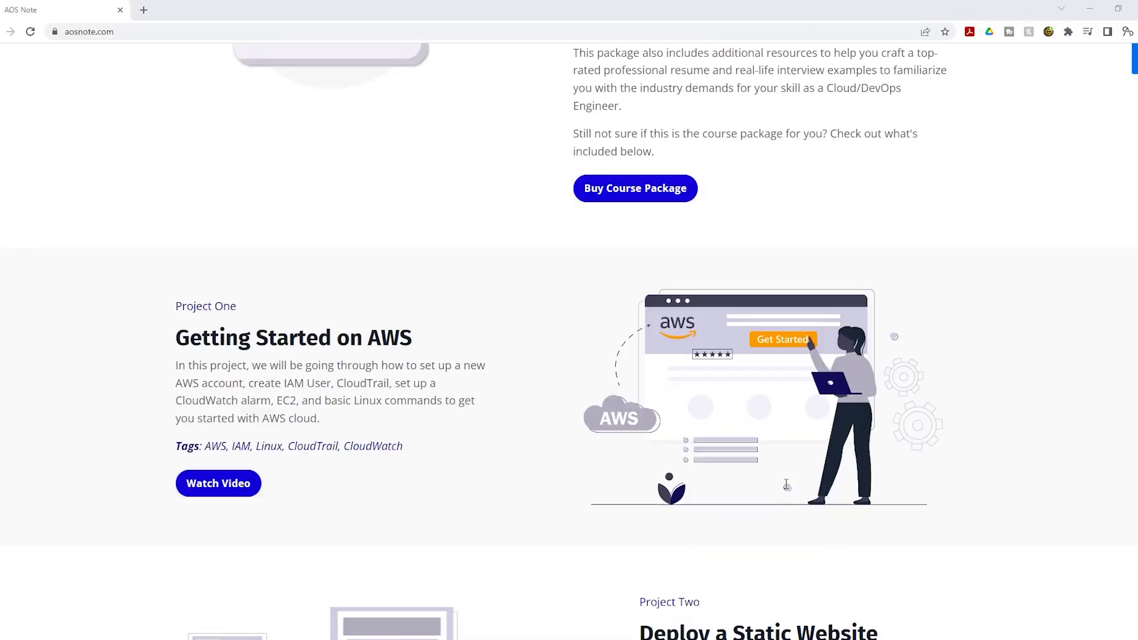
scroll(down, 3)
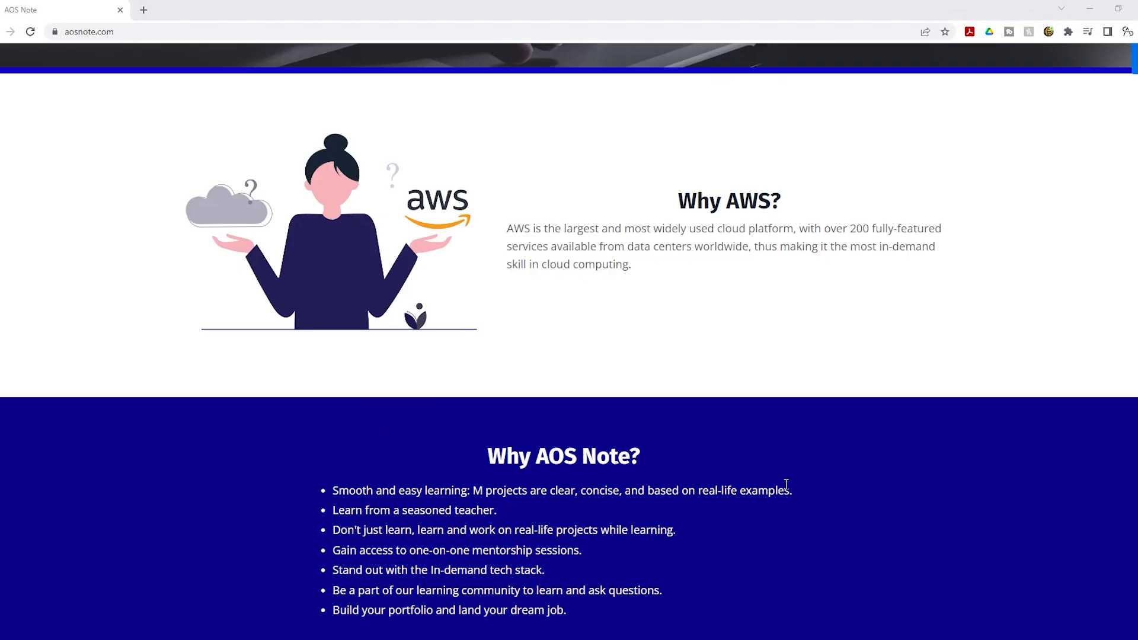
Open My Library in a new tab and switch to that tab.
right_click(782, 81)
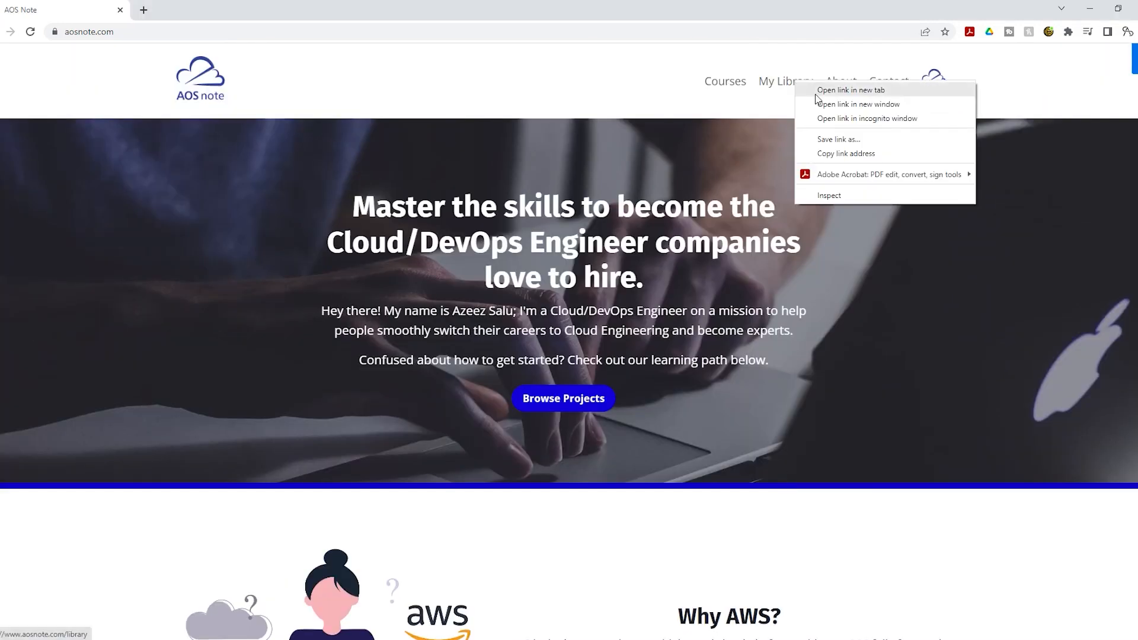
click(851, 91)
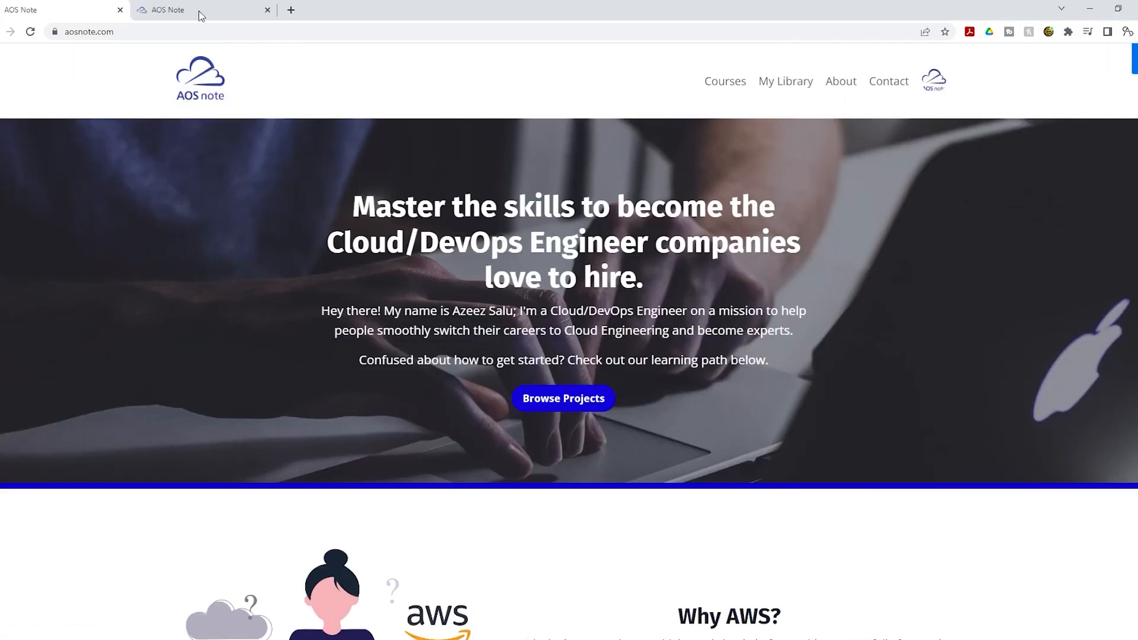
click(785, 80)
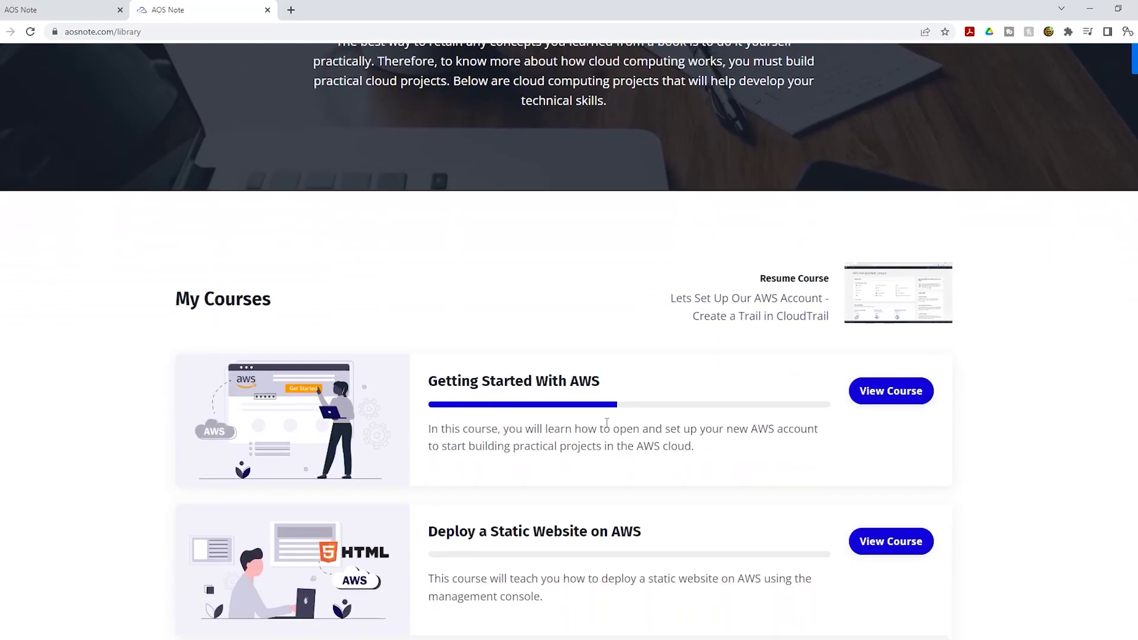
Scroll through the My Courses list on the library page.
scroll(down, 3)
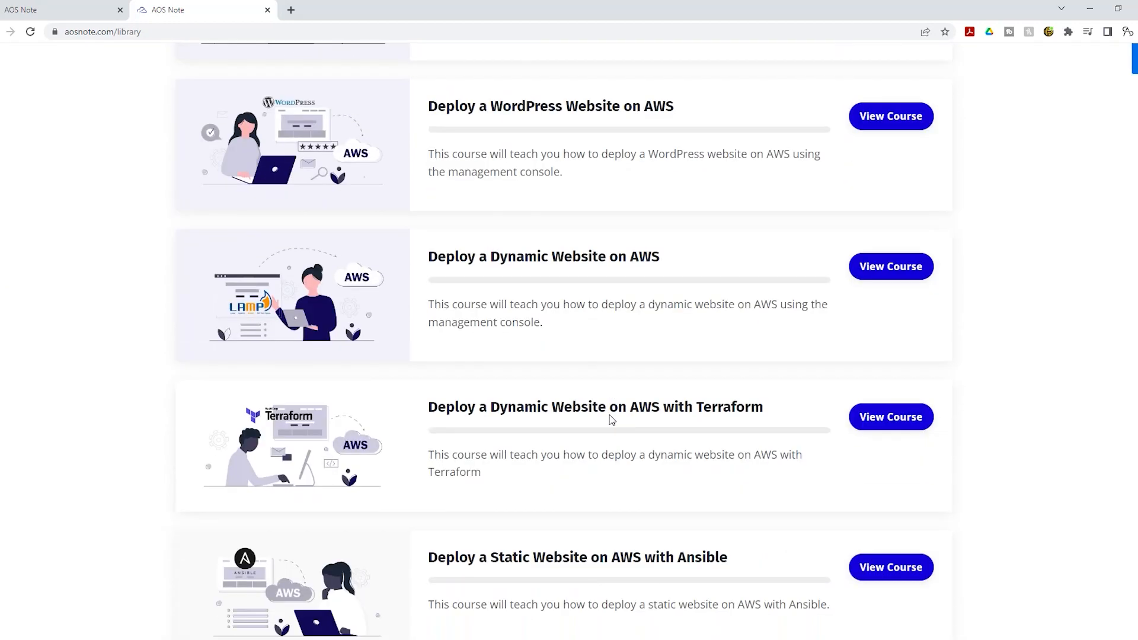
scroll(down, 3)
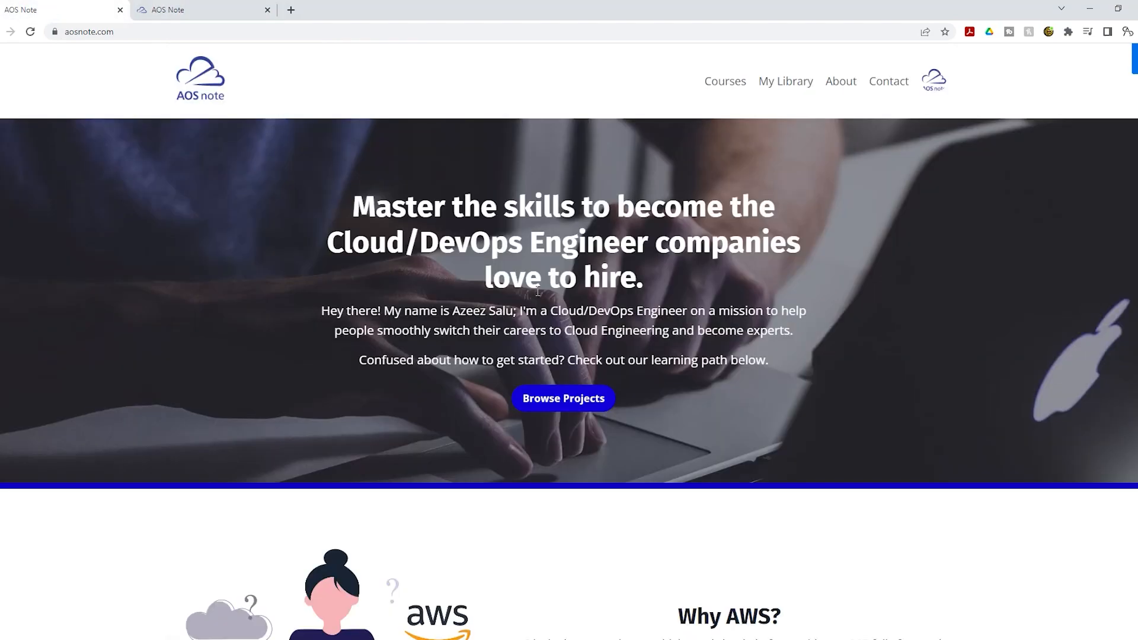
Scroll down past Projects Seven and Eight to the Interview Examples section.
scroll(down, 3)
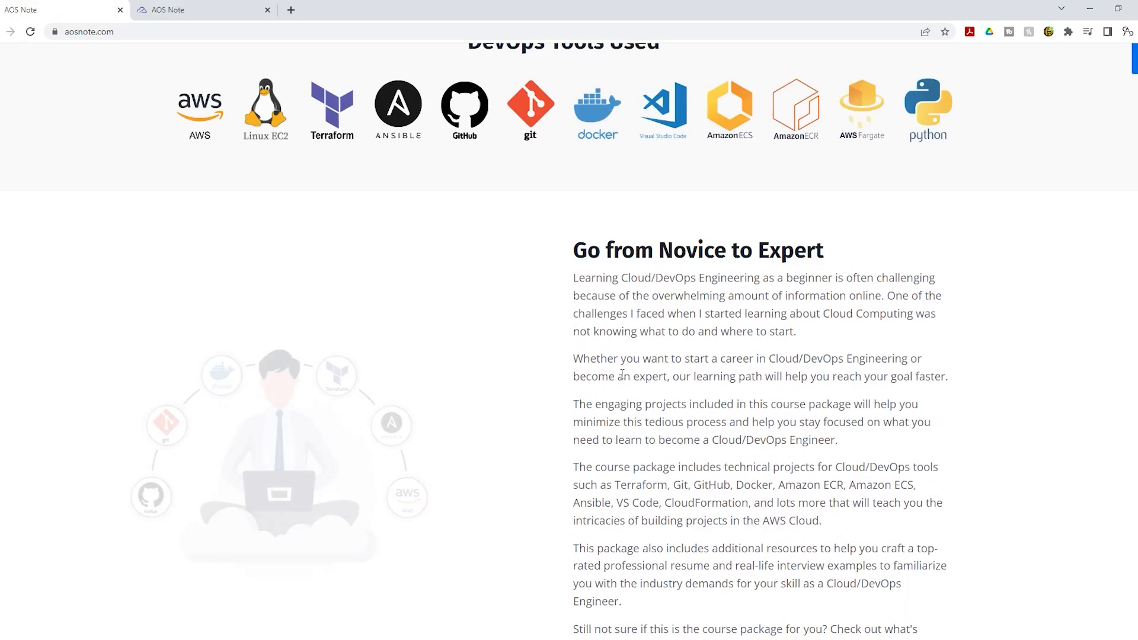
scroll(down, 3)
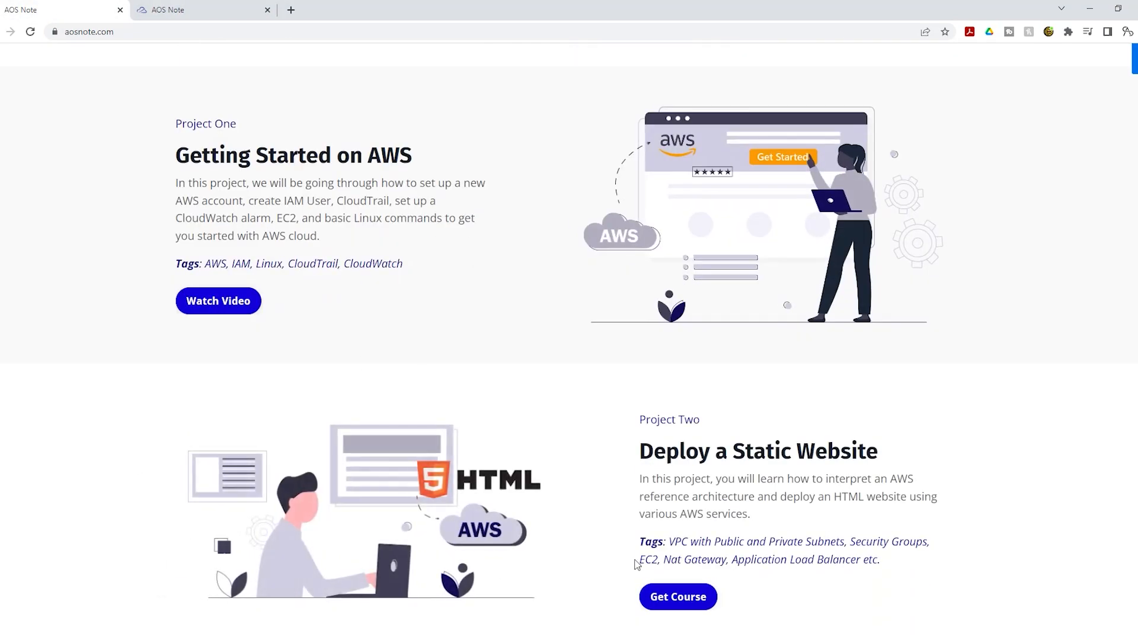
mouse_move(677, 613)
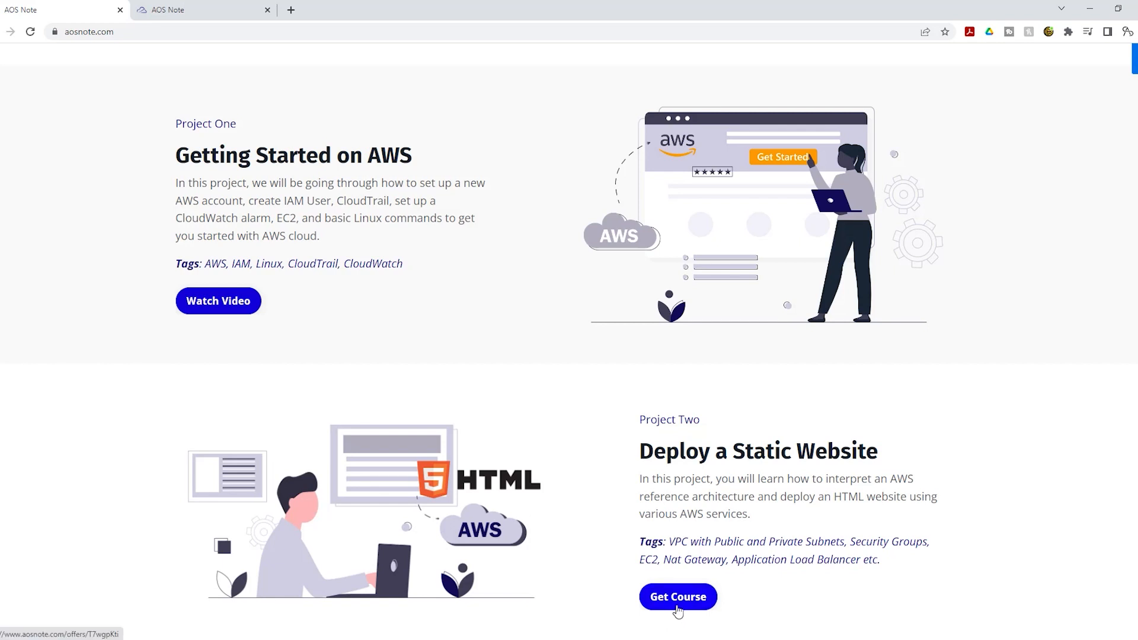
mouse_move(683, 612)
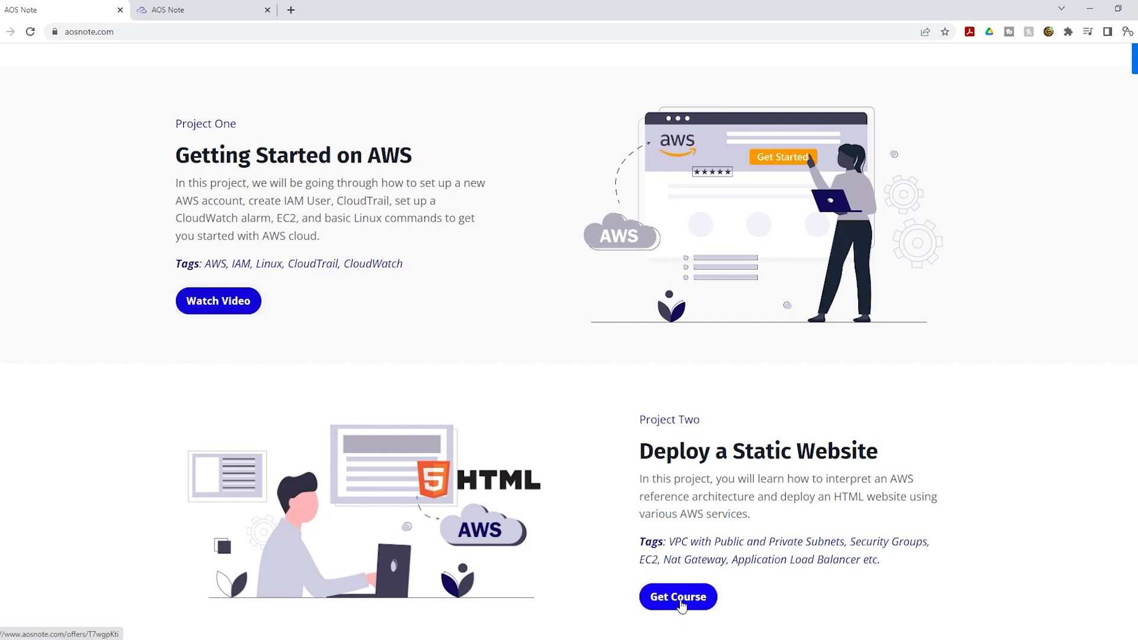
scroll(down, 3)
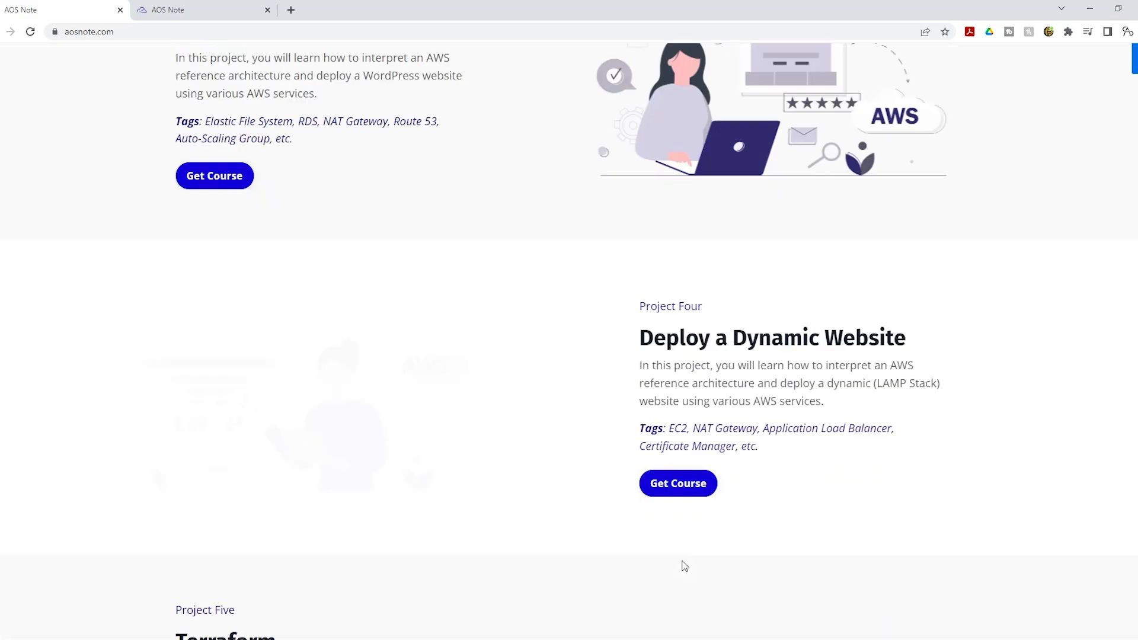
scroll(down, 3)
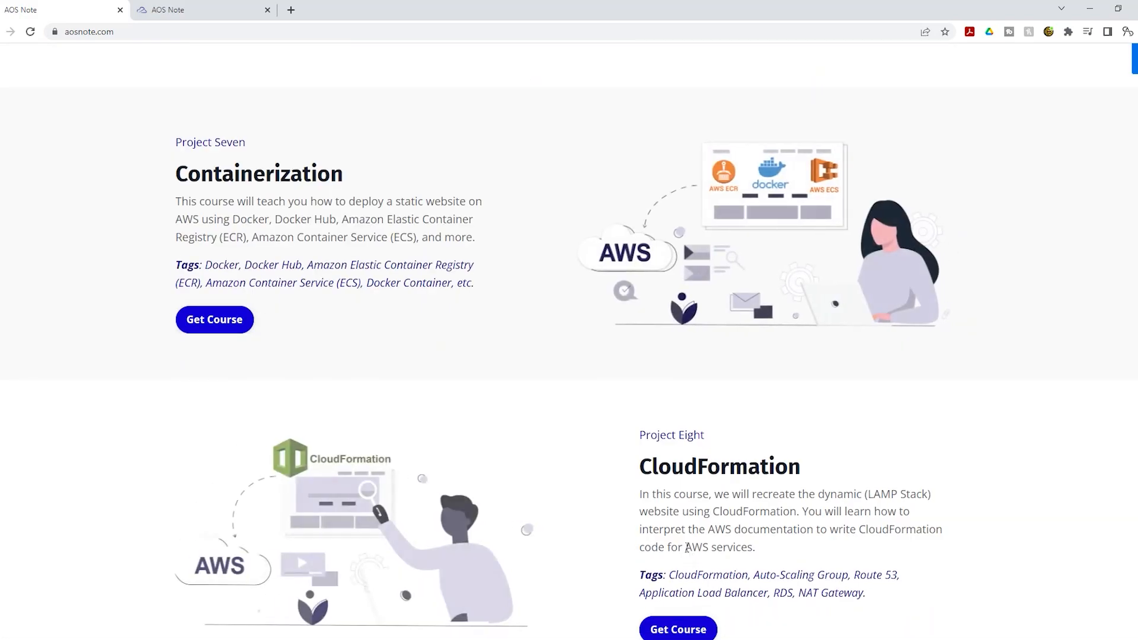
scroll(down, 3)
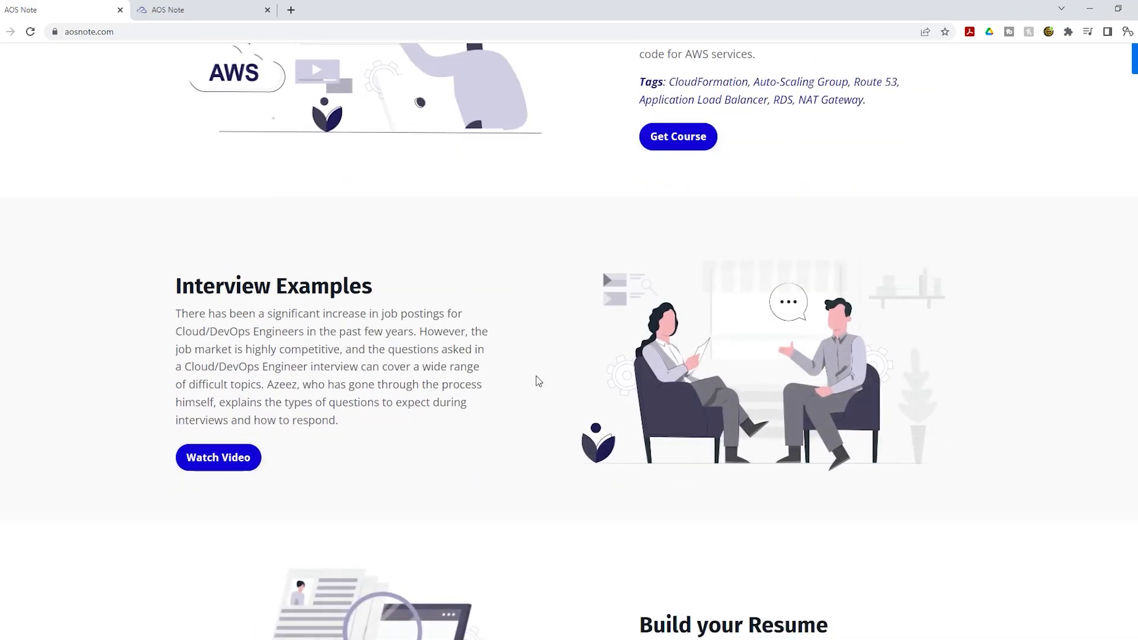
mouse_move(575, 363)
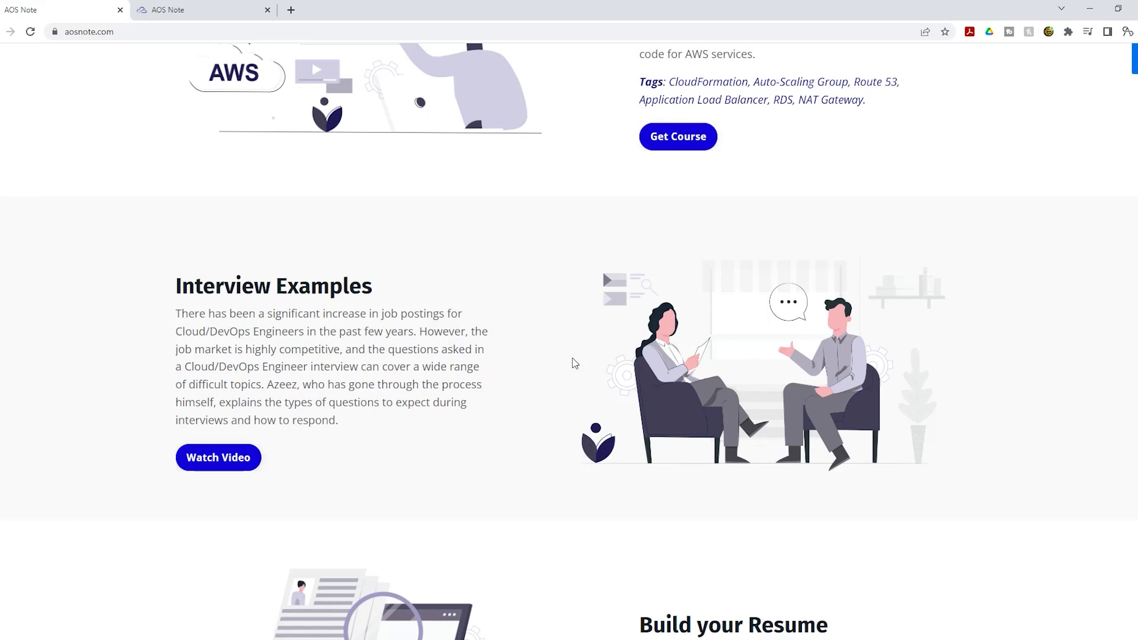
Scroll through Build your Resume, Start Applying and Testimonials, then back to Interview Examples.
scroll(down, 3)
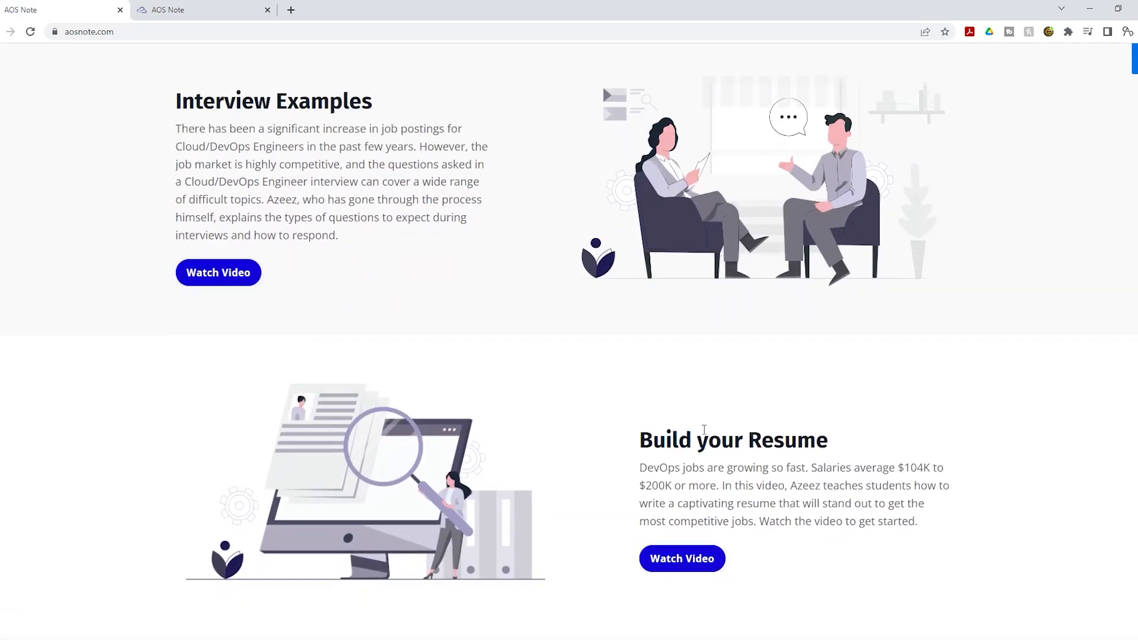
scroll(down, 3)
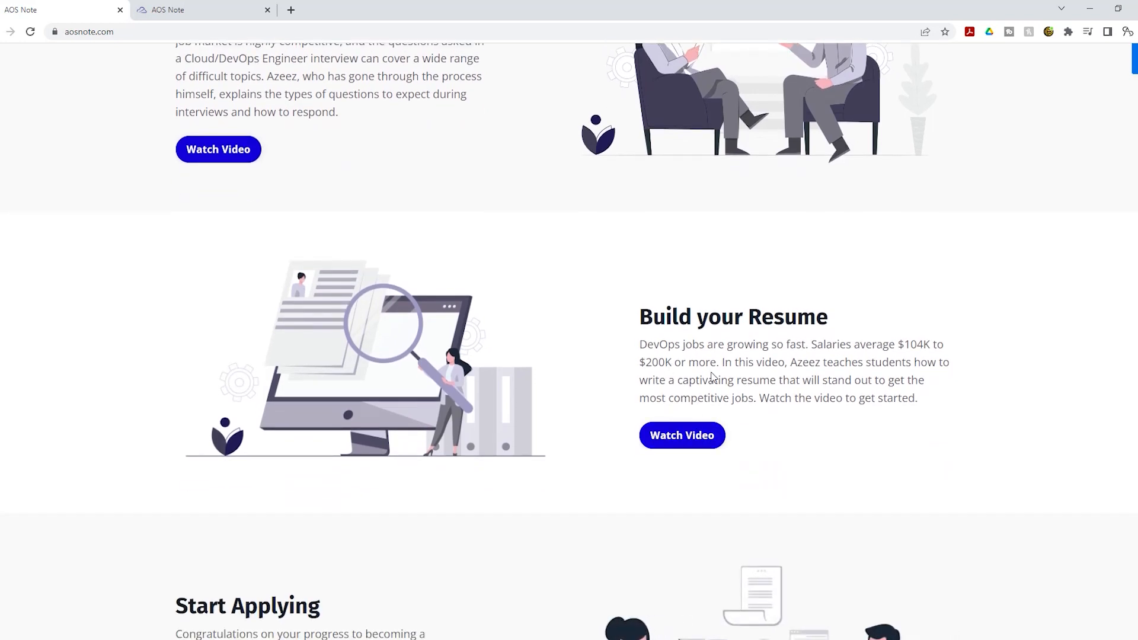
scroll(down, 3)
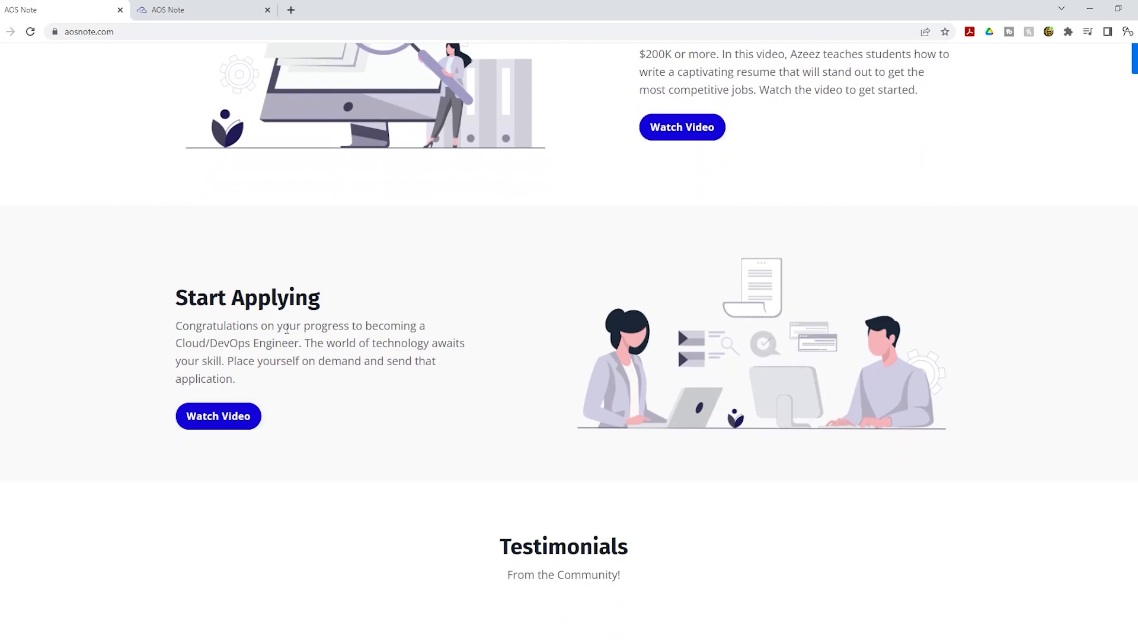
mouse_move(414, 321)
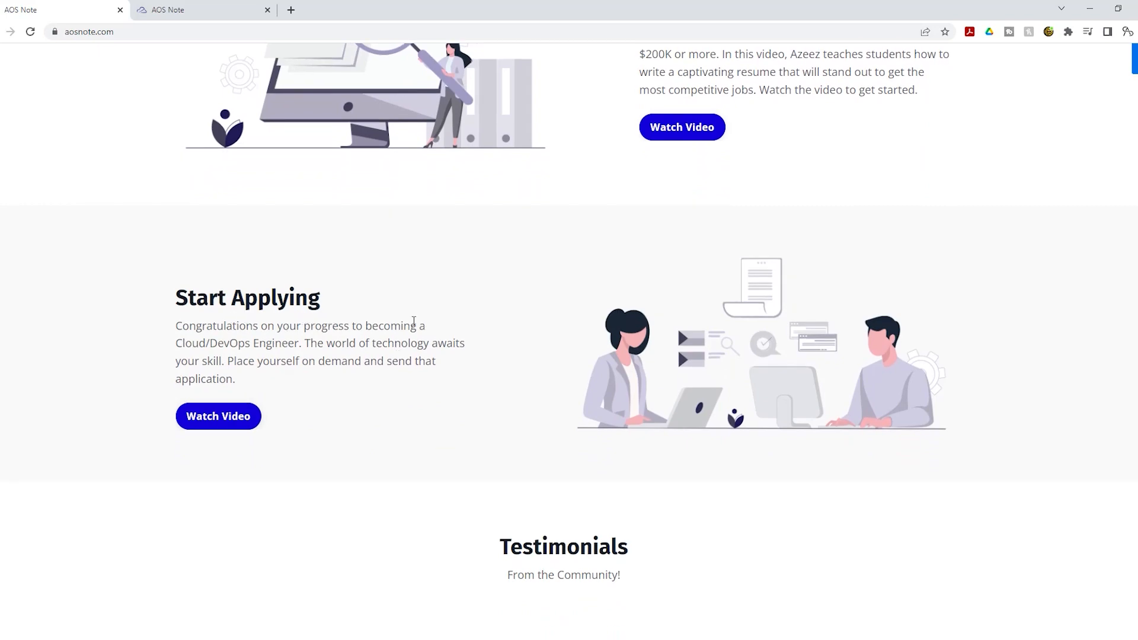
scroll(up, 3)
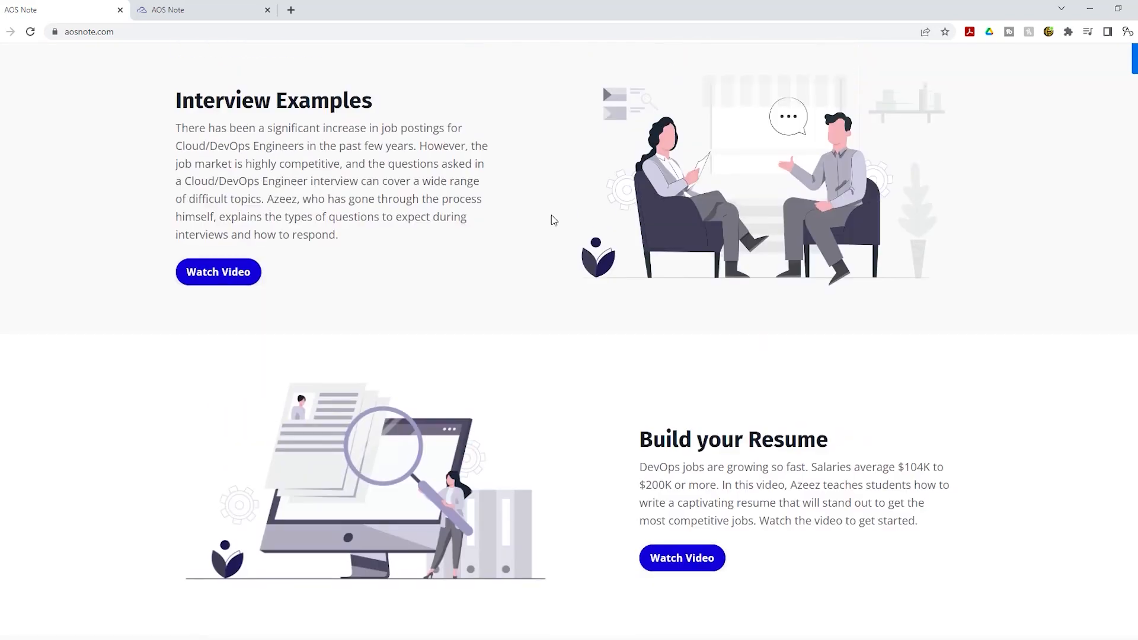
Scroll back up past the projects to the Go from Novice to Expert course package offer.
scroll(down, 3)
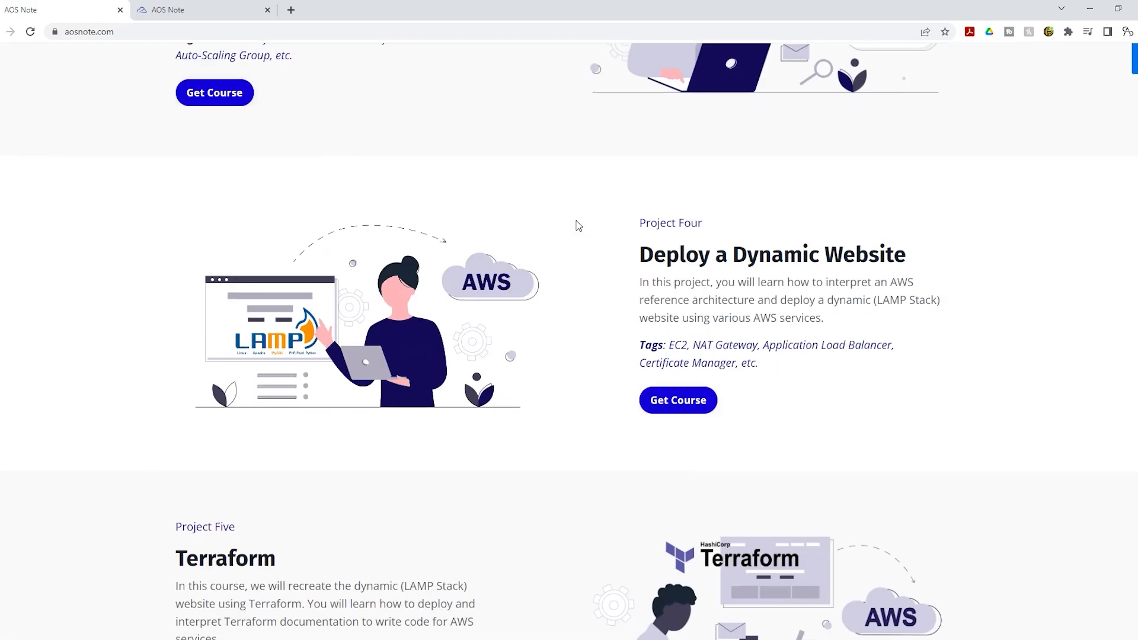
scroll(up, 3)
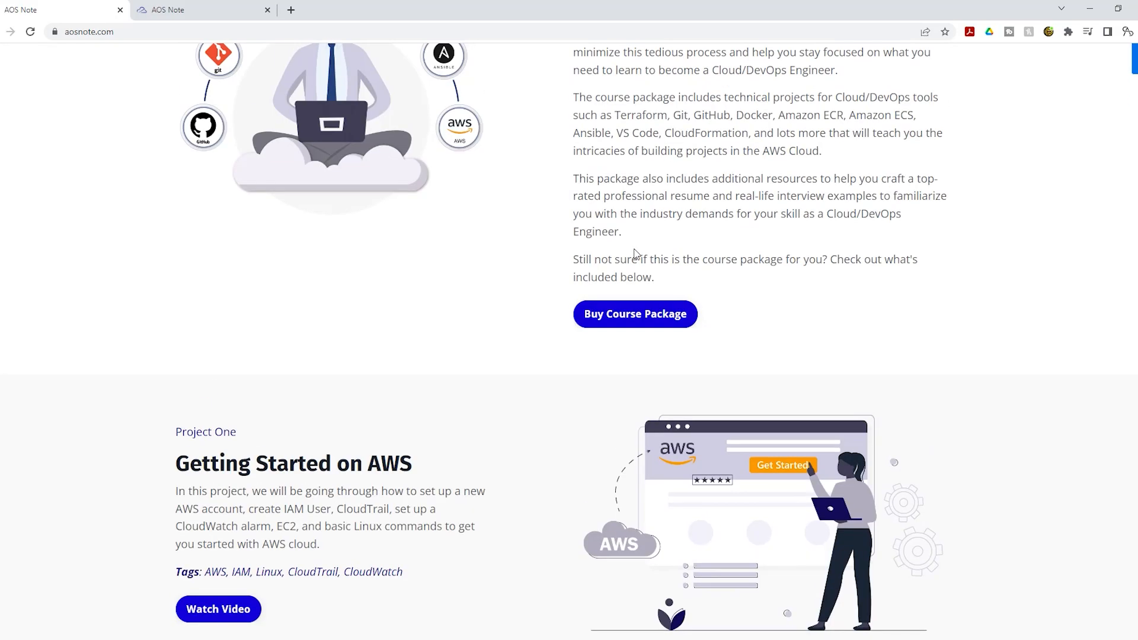
scroll(up, 3)
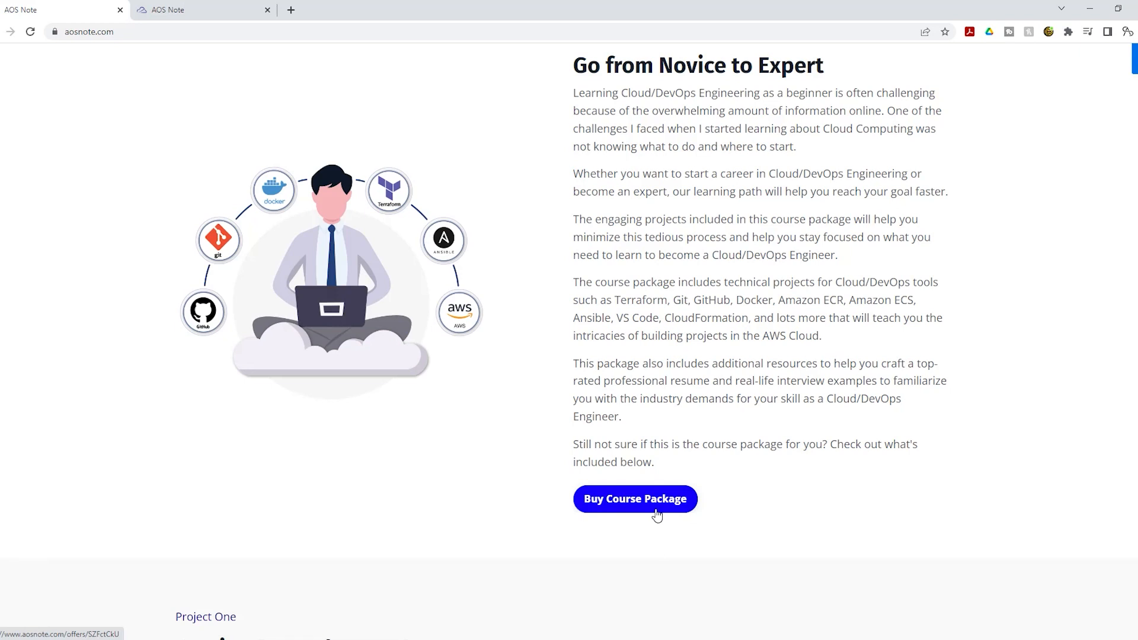
mouse_move(655, 263)
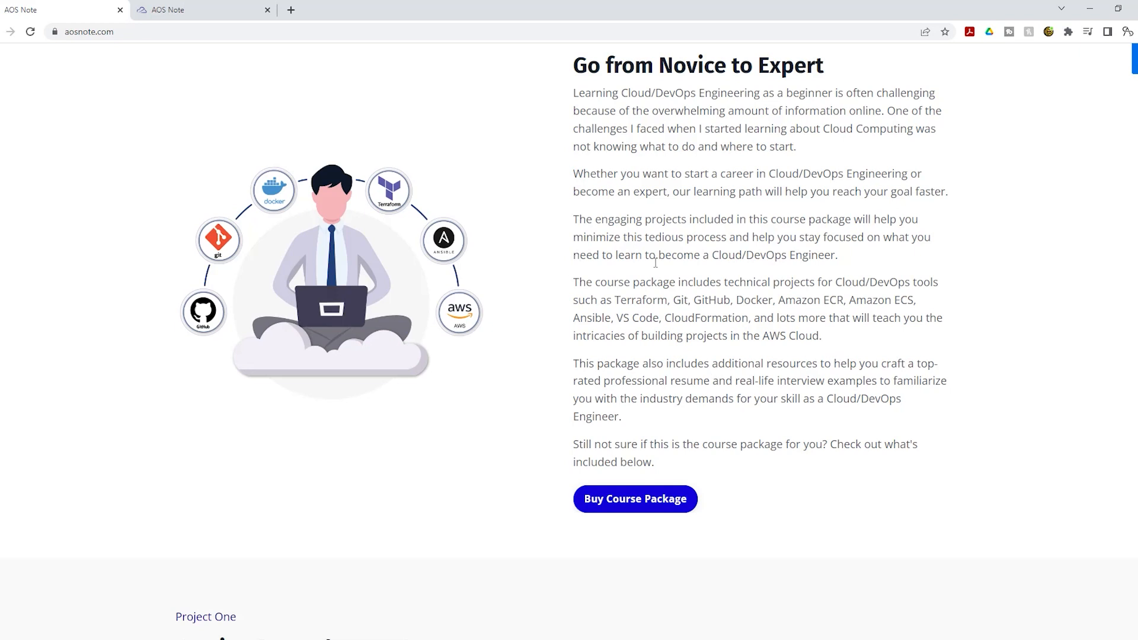